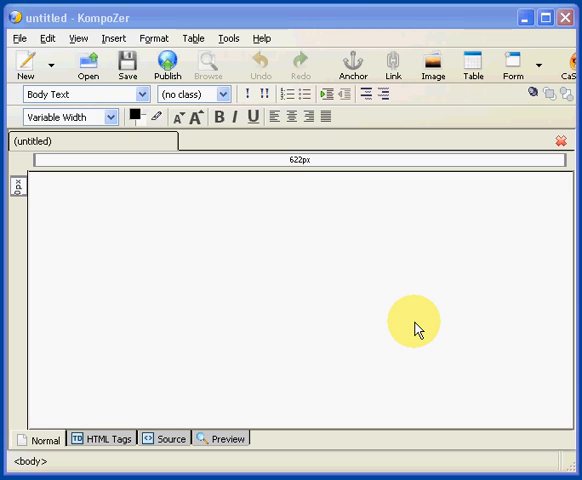
{"action": "mouse_move", "coordinate": [180, 96]}
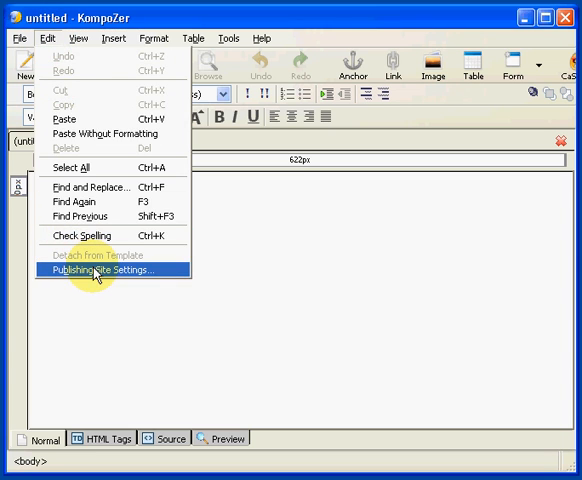
Name the new publishing site 'My Site' in the Publish Settings dialog.
{"action": "left_click", "coordinate": [104, 268]}
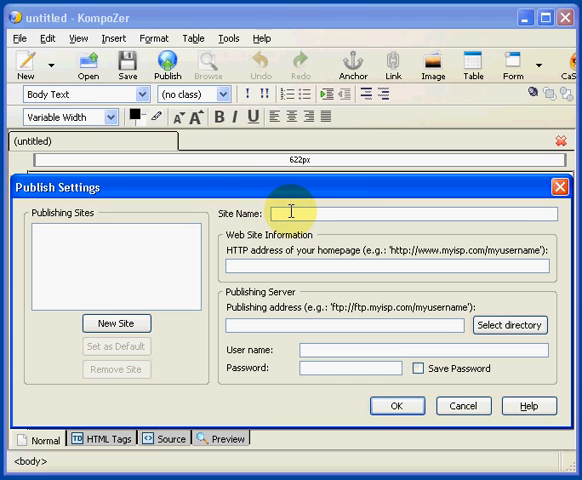
{"action": "type", "text": "My"}
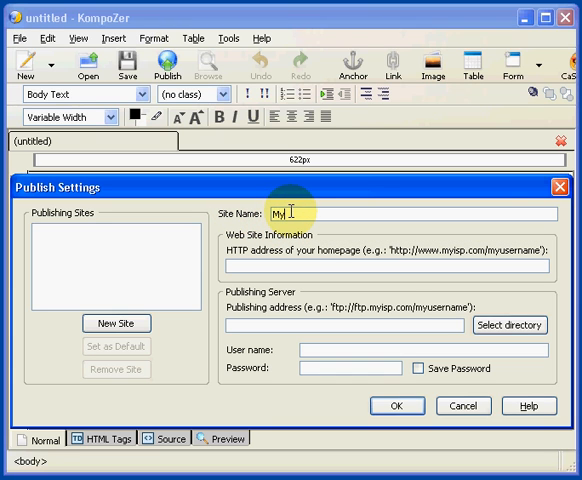
{"action": "type", "text": "Site"}
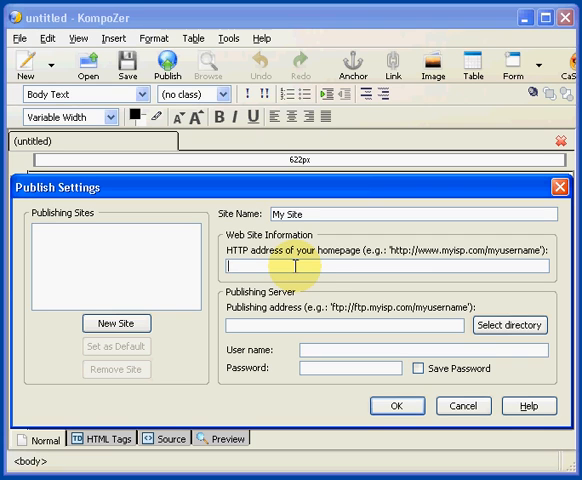
{"action": "type", "text": "http"}
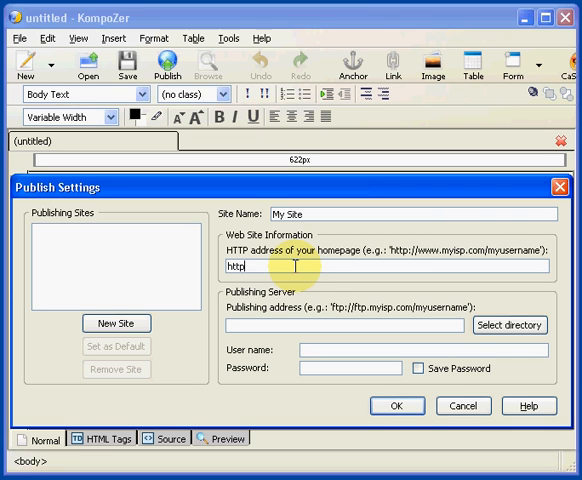
{"action": "type", "text": "://"}
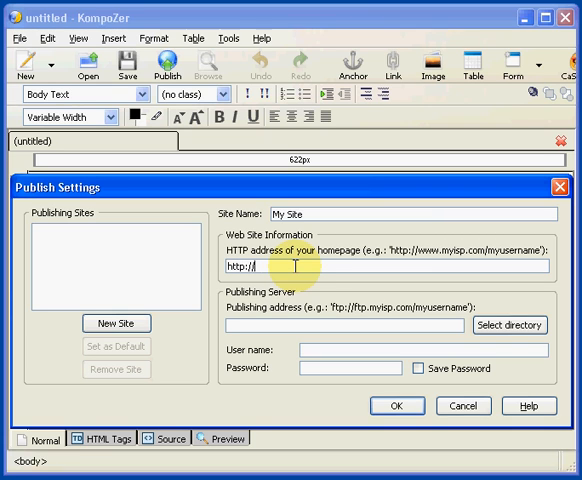
{"action": "type", "text": "www.beth"}
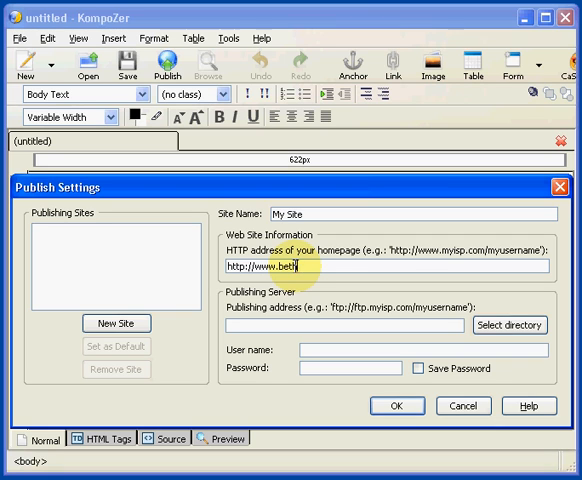
{"action": "type", "text": "el.edu/"}
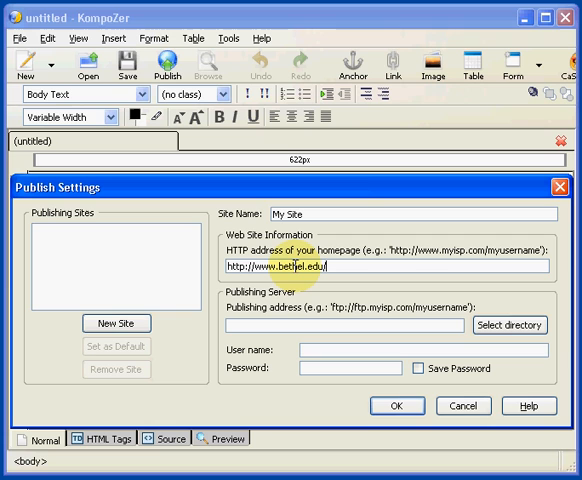
{"action": "type", "text": "~u"}
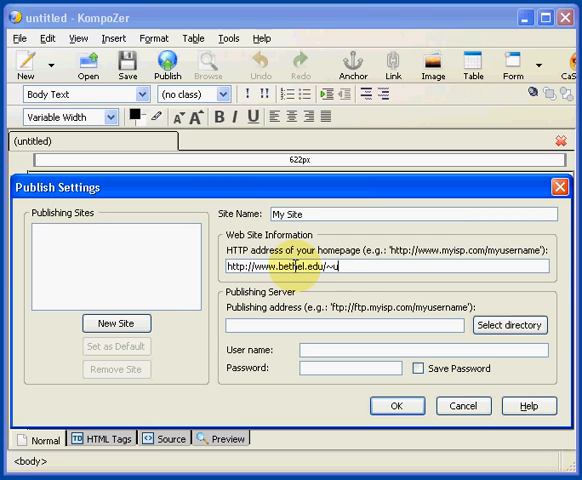
{"action": "type", "text": "ser"}
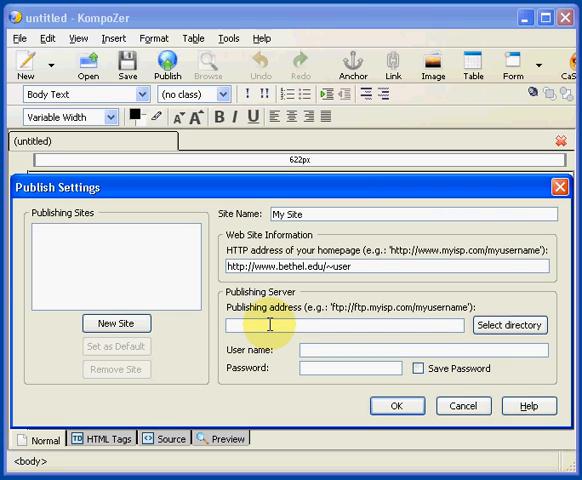
Enter ftp://ftp.bethel.edu/public_html as the publishing address.
{"action": "type", "text": "ftp://ftp.bethel"}
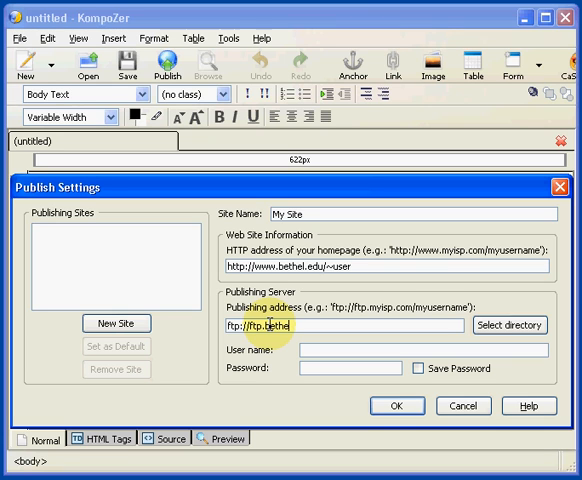
{"action": "type", "text": ".edu"}
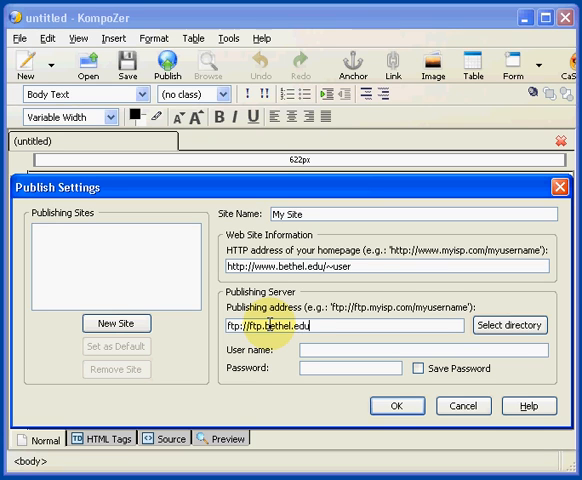
{"action": "type", "text": "/public"}
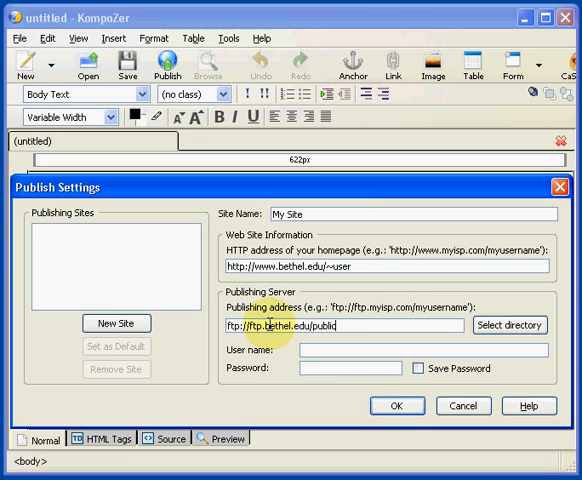
{"action": "type", "text": "_html"}
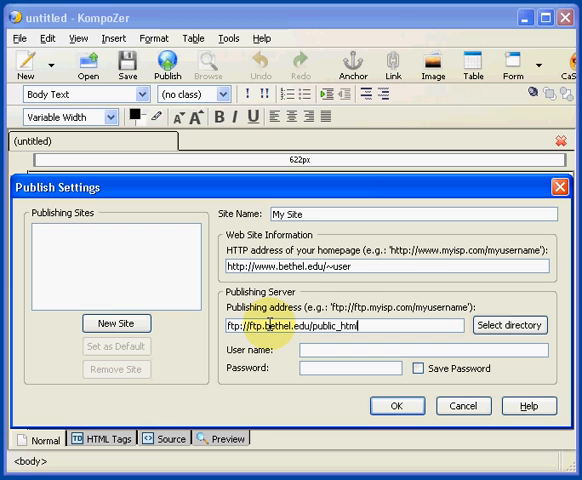
{"action": "mouse_move", "coordinate": [278, 352]}
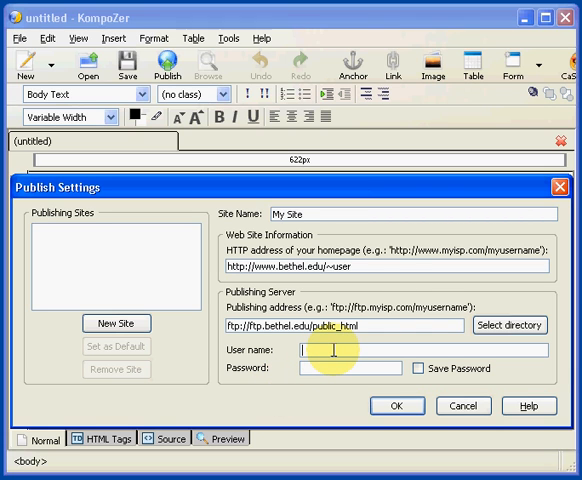
{"action": "type", "text": "user"}
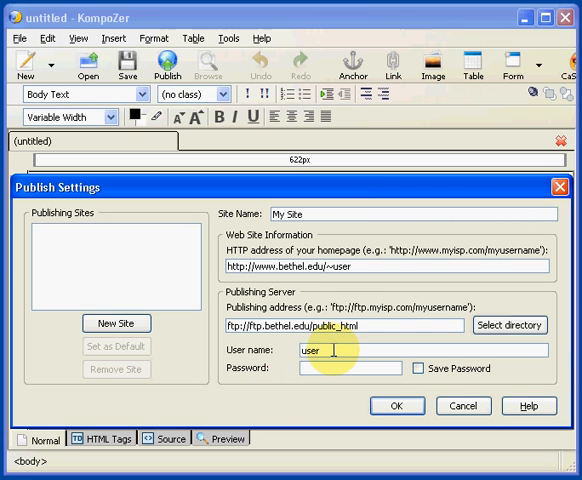
{"action": "left_click", "coordinate": [344, 368]}
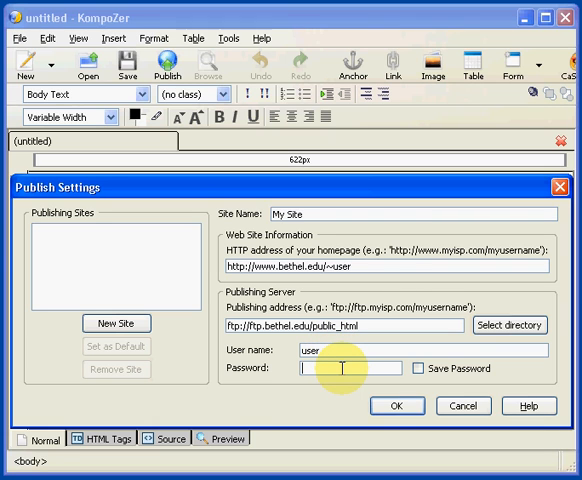
{"action": "type", "text": "password"}
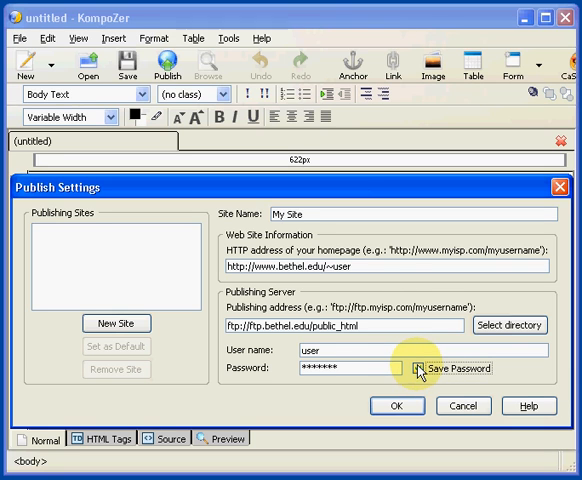
{"action": "left_click", "coordinate": [418, 368]}
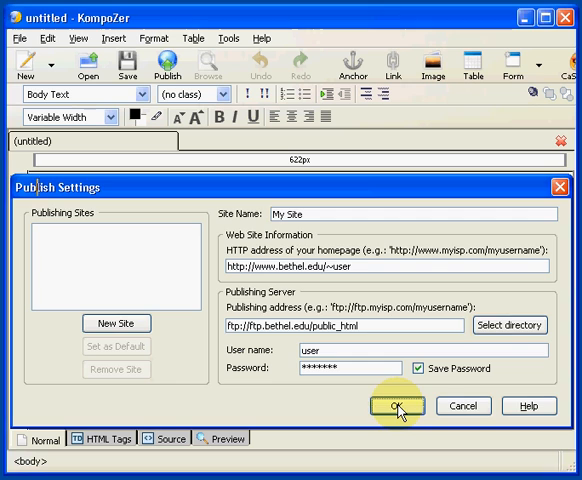
{"action": "left_click", "coordinate": [396, 404]}
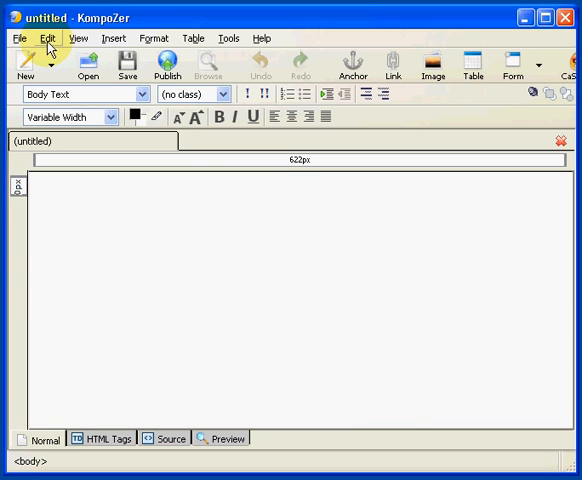
{"action": "left_click", "coordinate": [46, 38]}
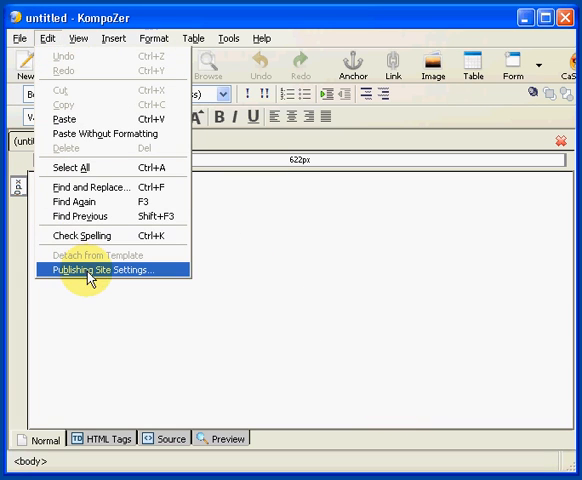
{"action": "left_click", "coordinate": [108, 270]}
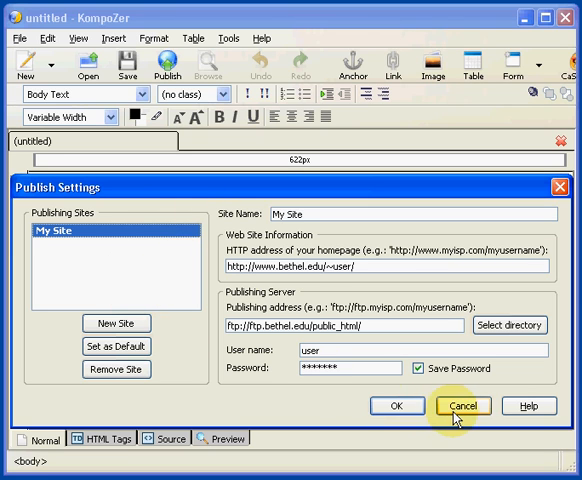
{"action": "left_click", "coordinate": [460, 404]}
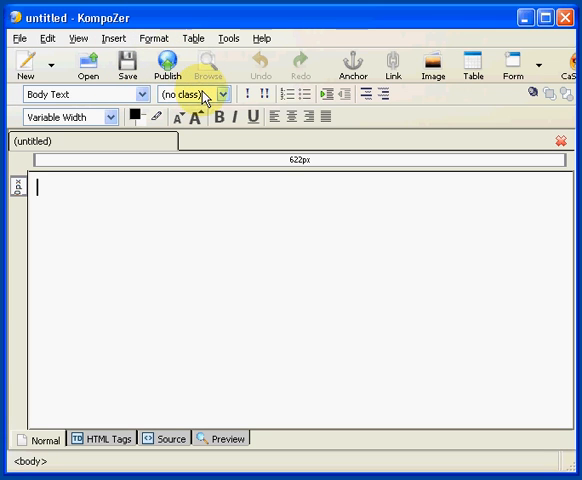
{"action": "mouse_move", "coordinate": [166, 64]}
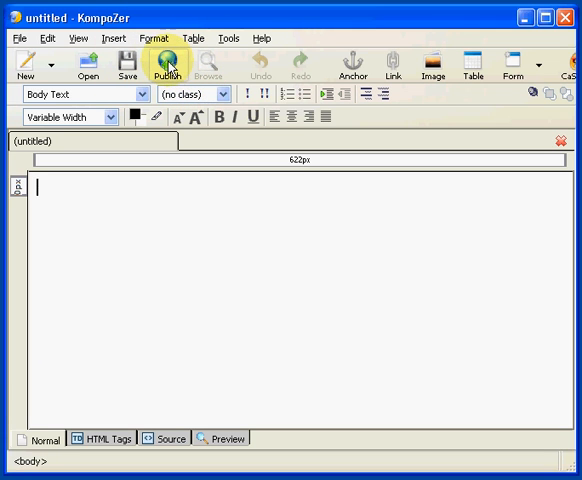